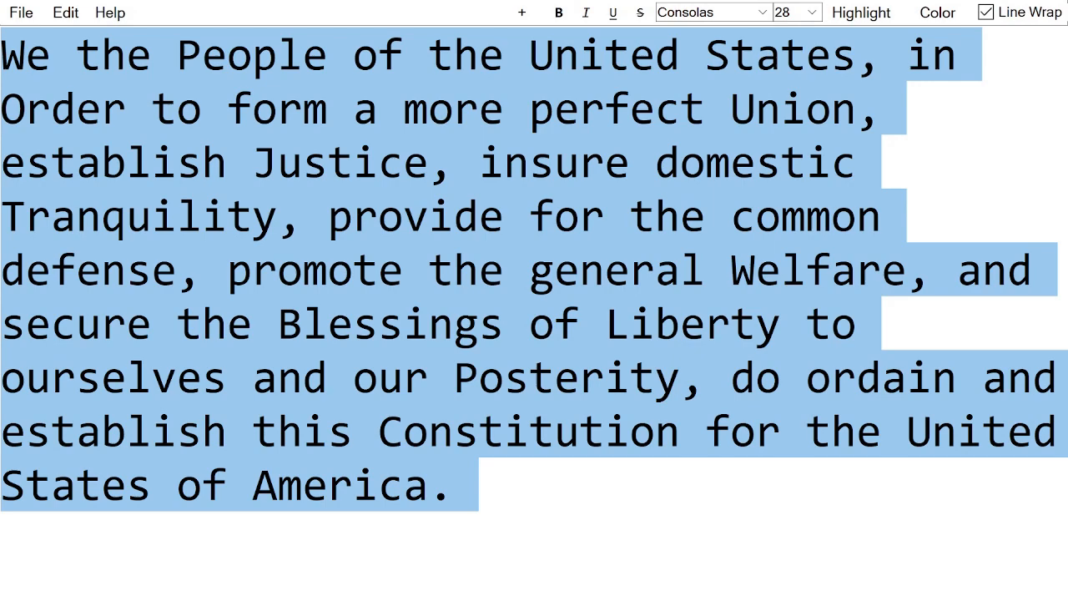
Run the partII.py FontForge script and follow its output as glyphs 1 through 32 are designed
left_click(711, 12)
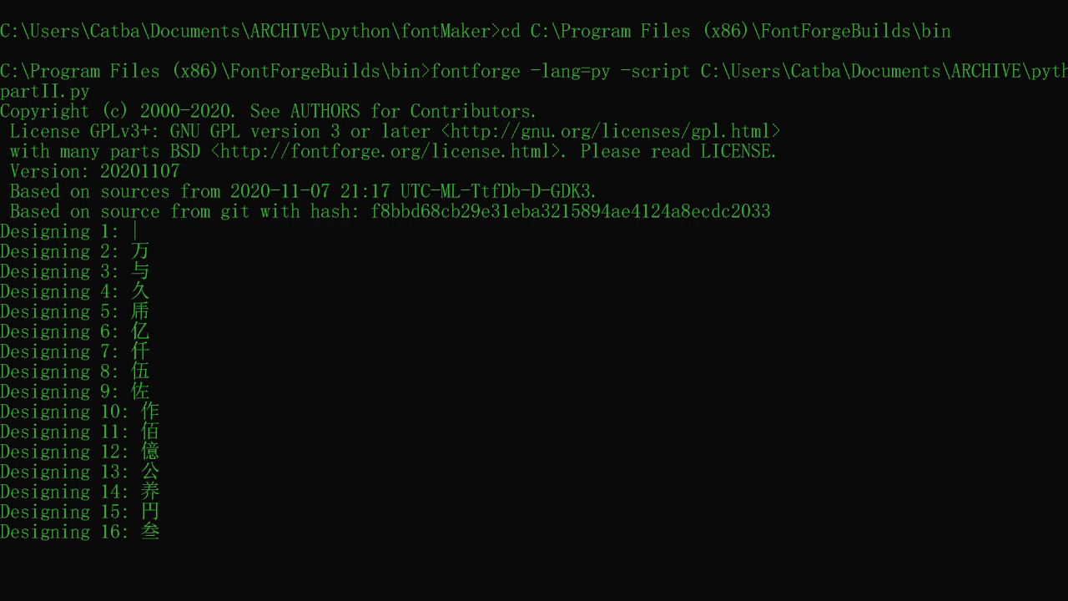
scroll("down", 3)
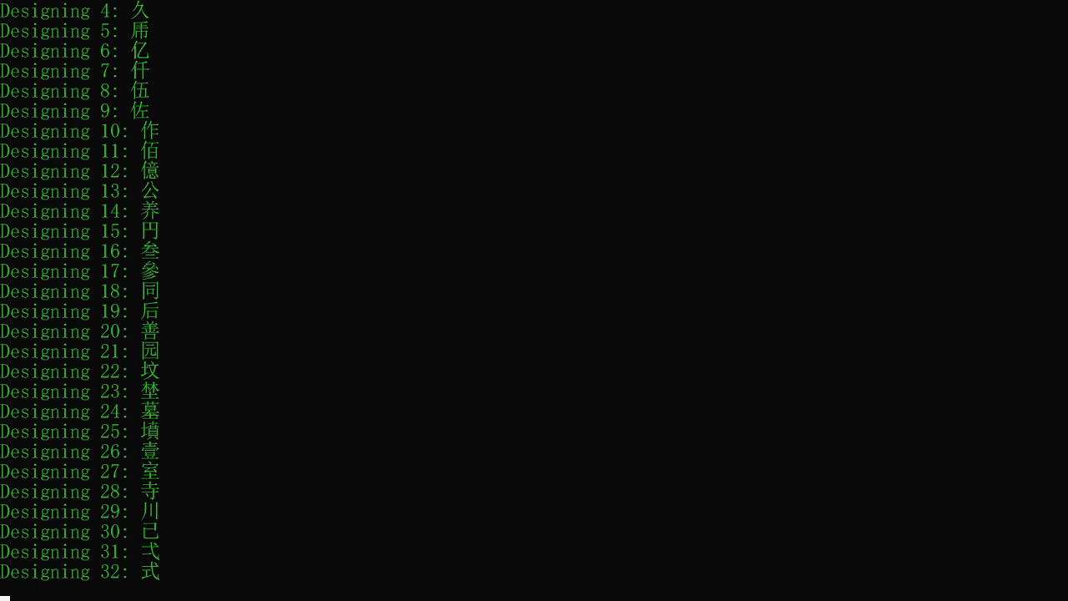